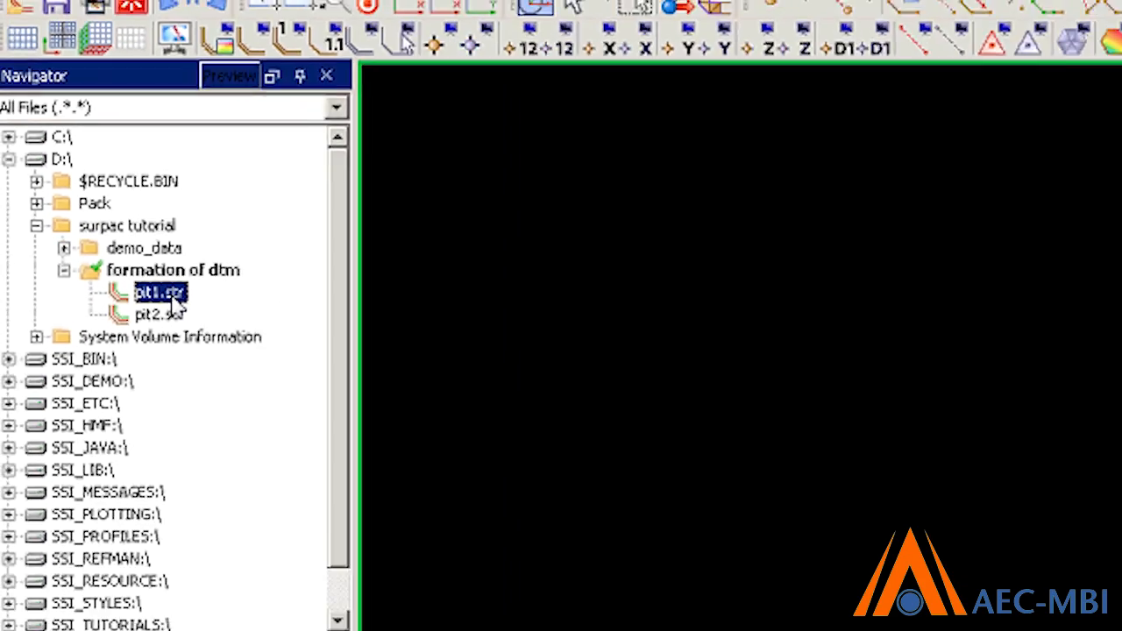
Step: Load pit1.str from the Navigator so its pit outlines show in the graphics window
{"action": "double_click", "coordinate": [158, 291]}
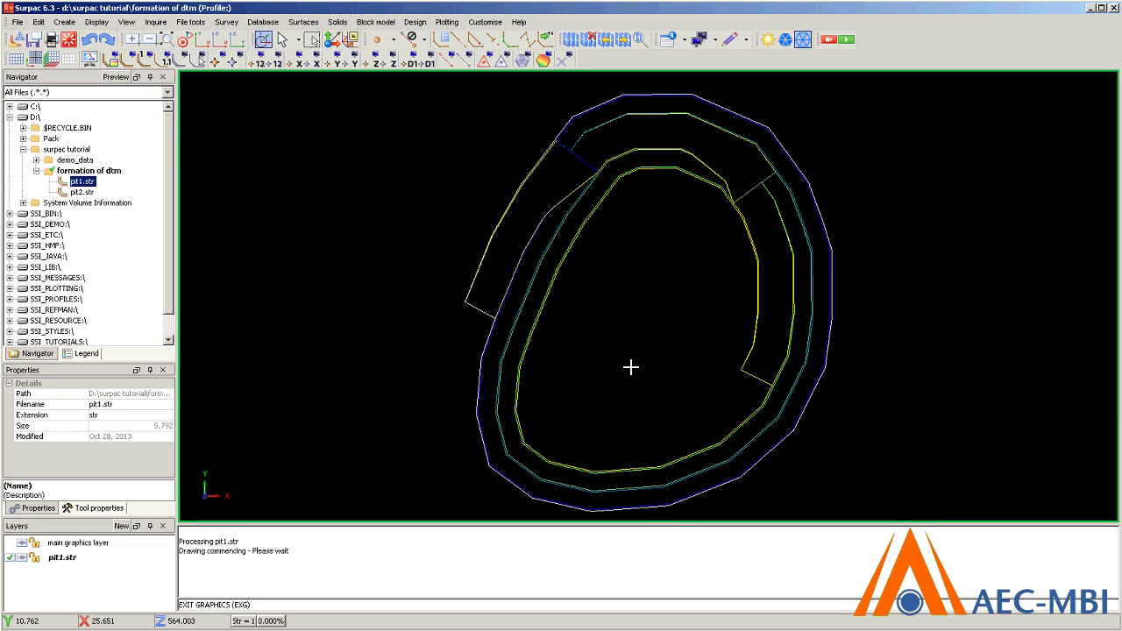
{"action": "left_click_drag", "start_coordinate": [632, 368], "coordinate": [610, 340]}
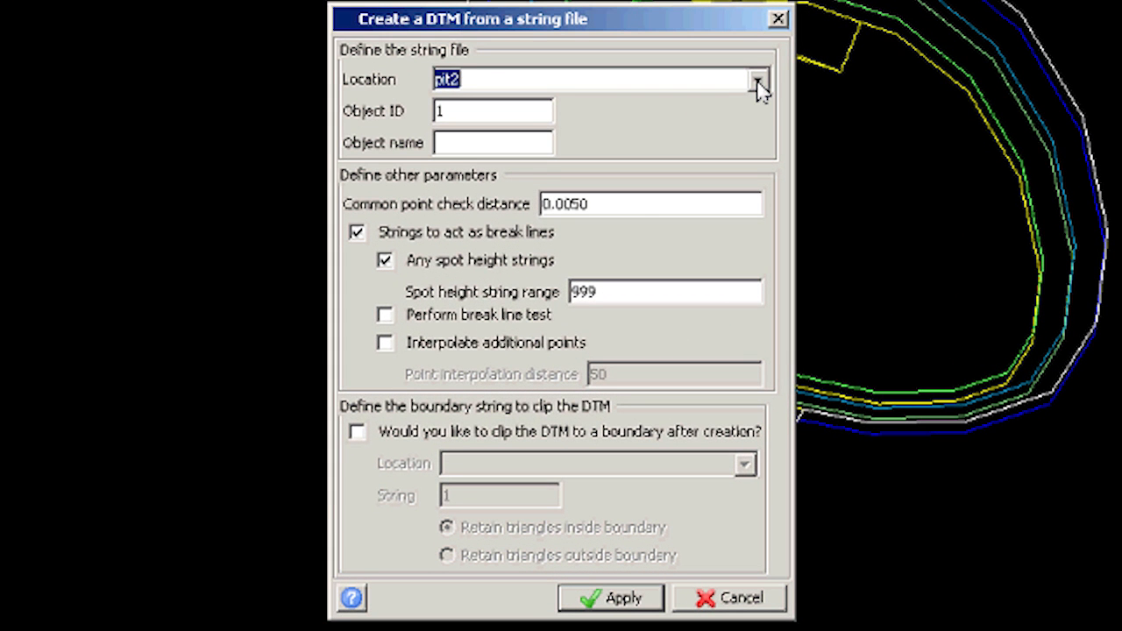
Step: Target pit1 in the DTM form, strings as break lines, spot height strings off, and apply
{"action": "left_click", "coordinate": [757, 79]}
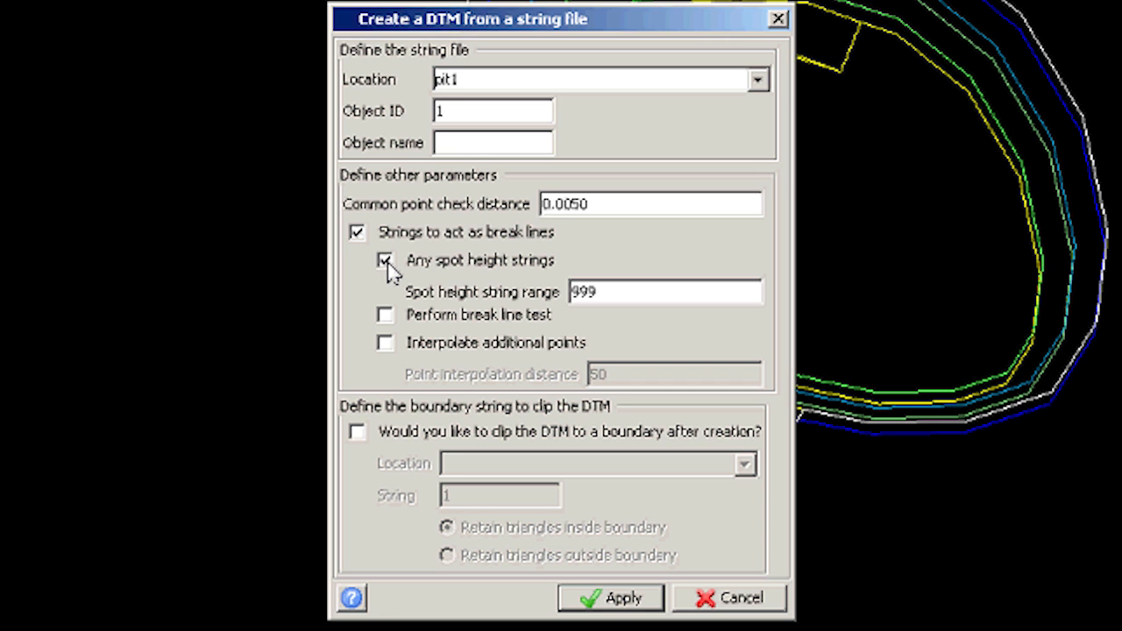
{"action": "left_click", "coordinate": [386, 260]}
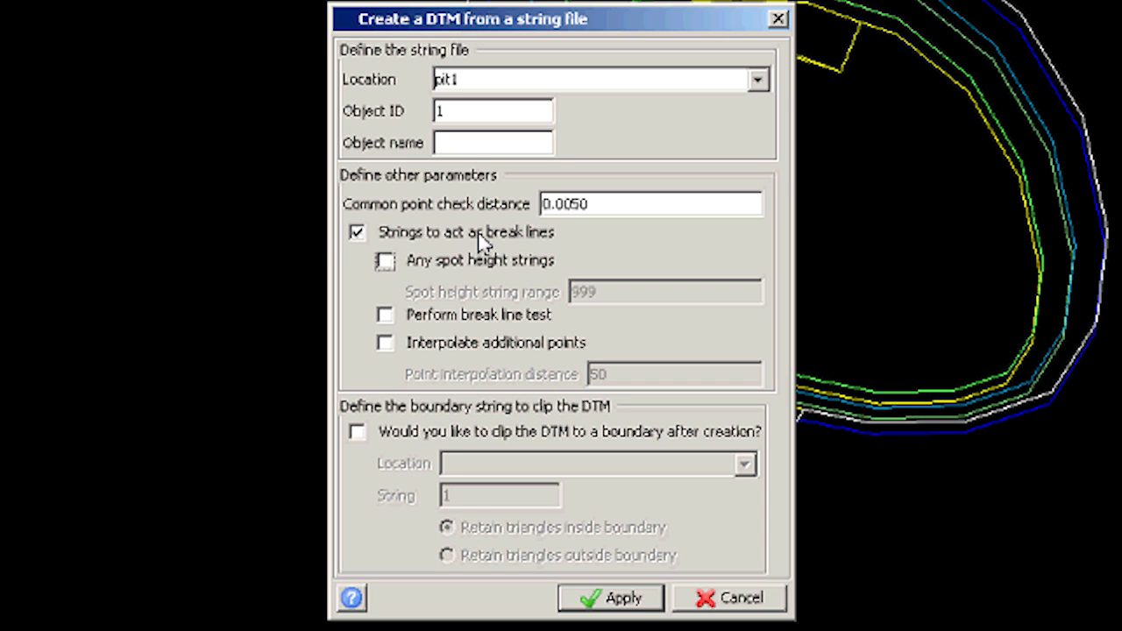
{"action": "left_click", "coordinate": [624, 596]}
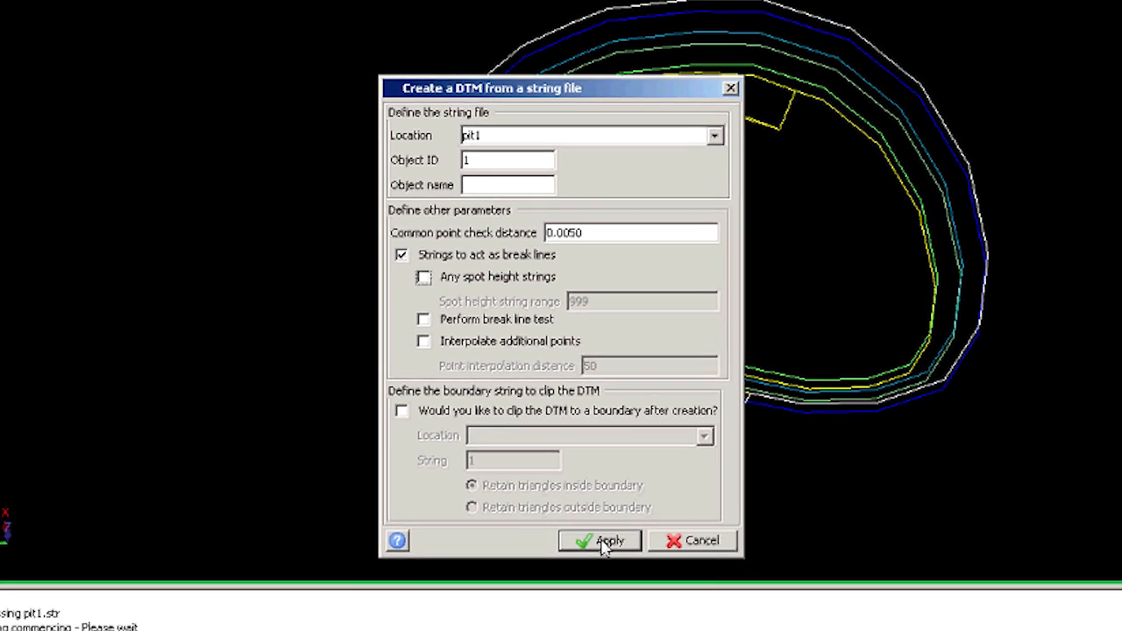
Step: Create pit1.dtm, review its 297-triangle report in Notepad, close it and load pit1.dtm
{"action": "left_click", "coordinate": [600, 540]}
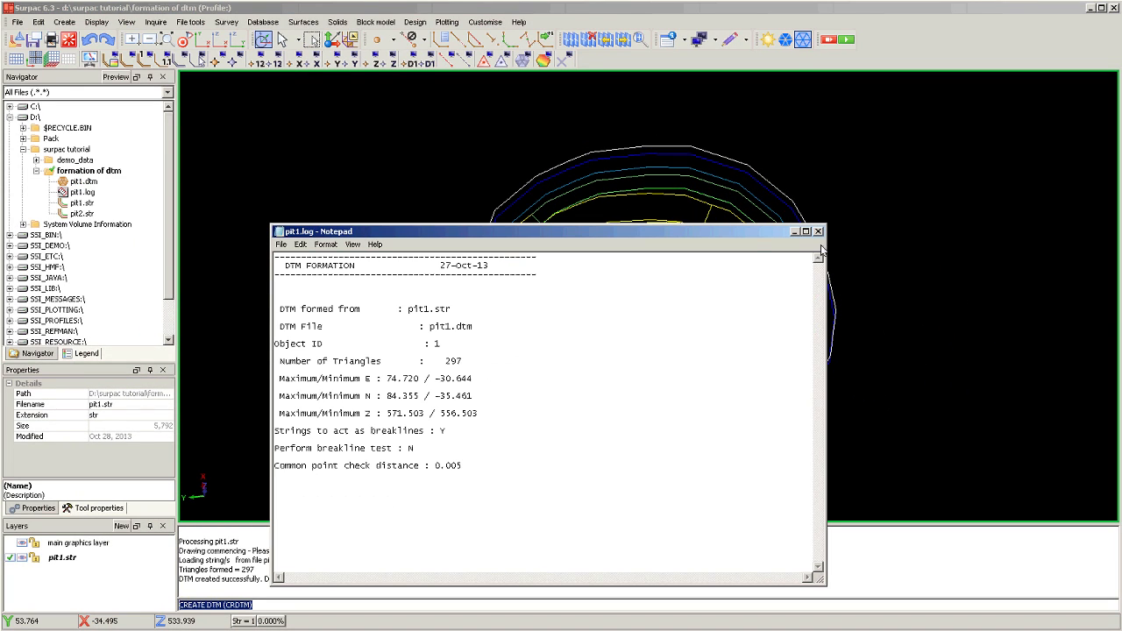
{"action": "left_click", "coordinate": [818, 231]}
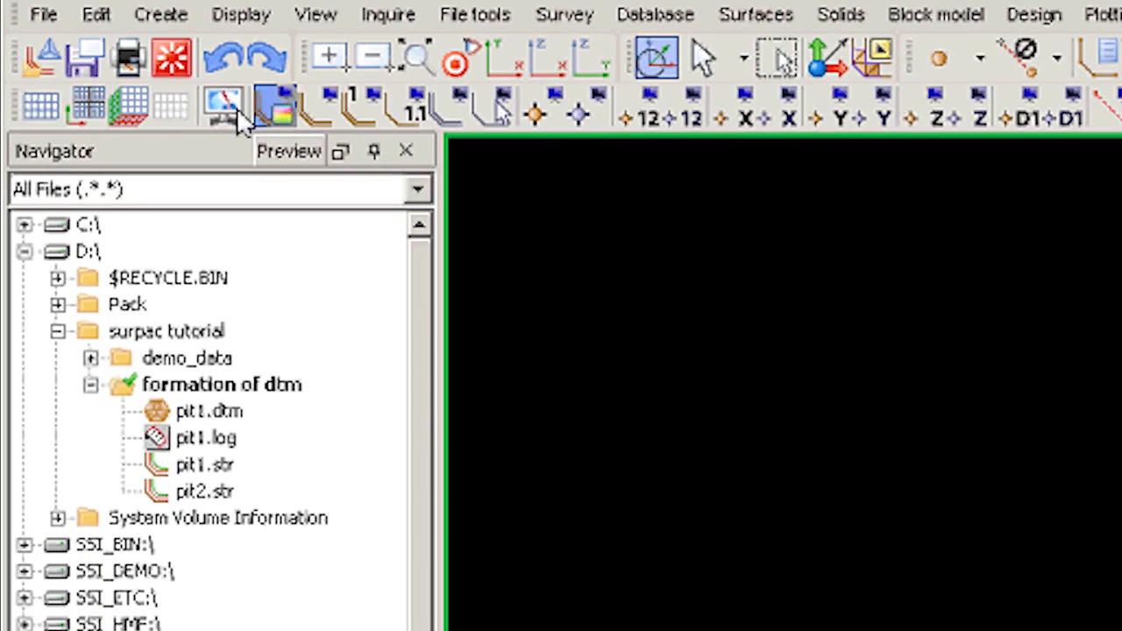
{"action": "left_click", "coordinate": [209, 410]}
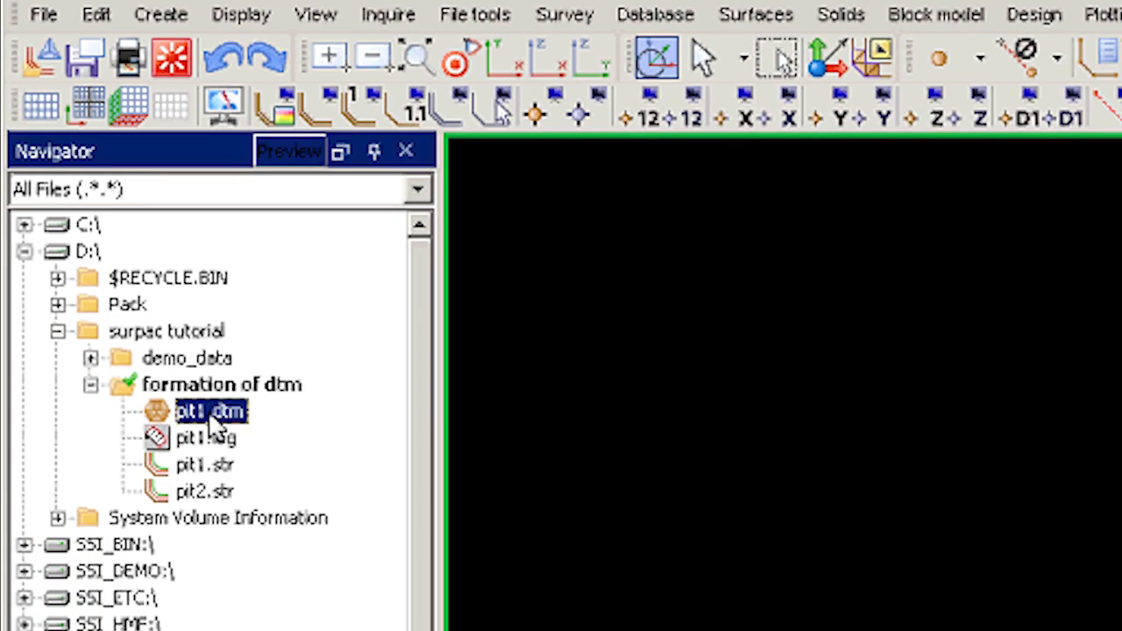
{"action": "double_click", "coordinate": [210, 412]}
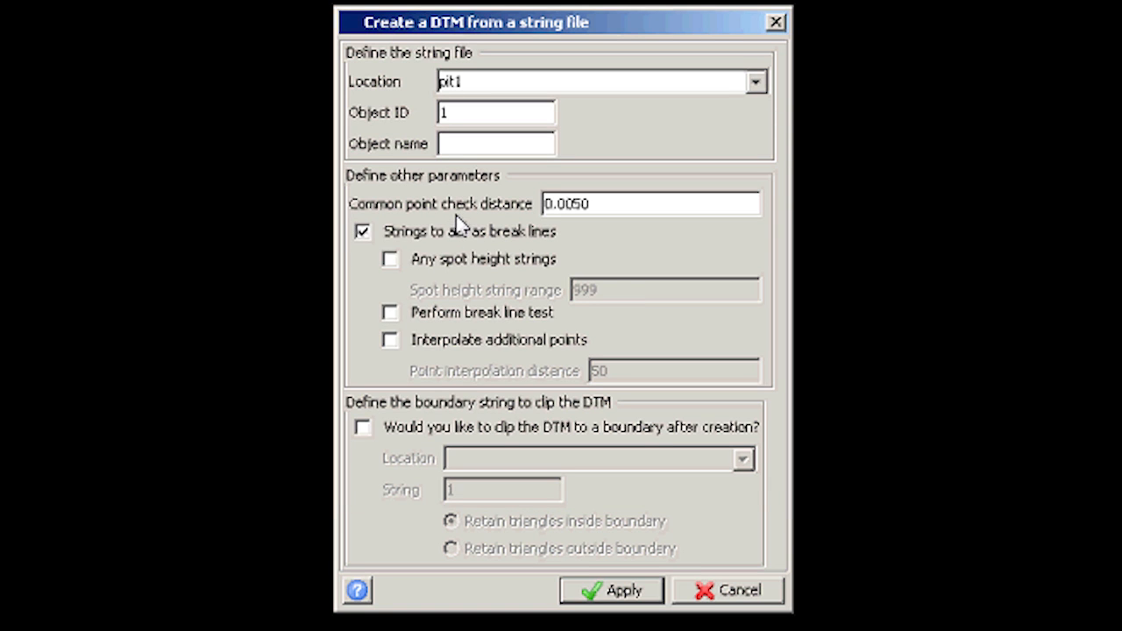
Step: Turn off strings as break lines and rerun the pit1 DTM build
{"action": "left_click", "coordinate": [362, 232]}
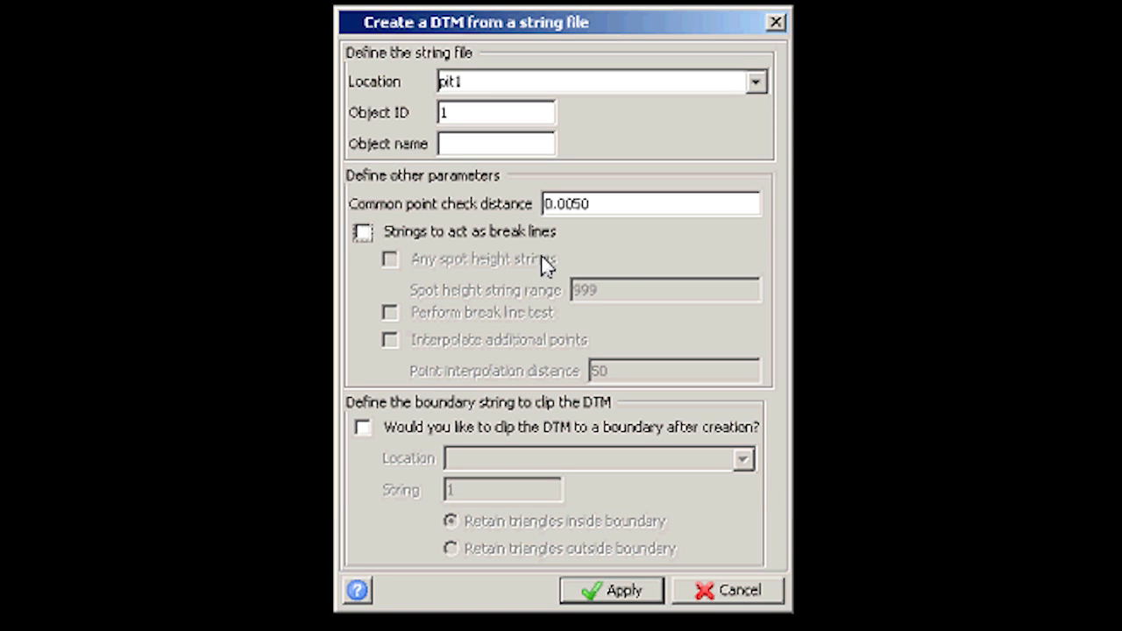
{"action": "mouse_move", "coordinate": [634, 596]}
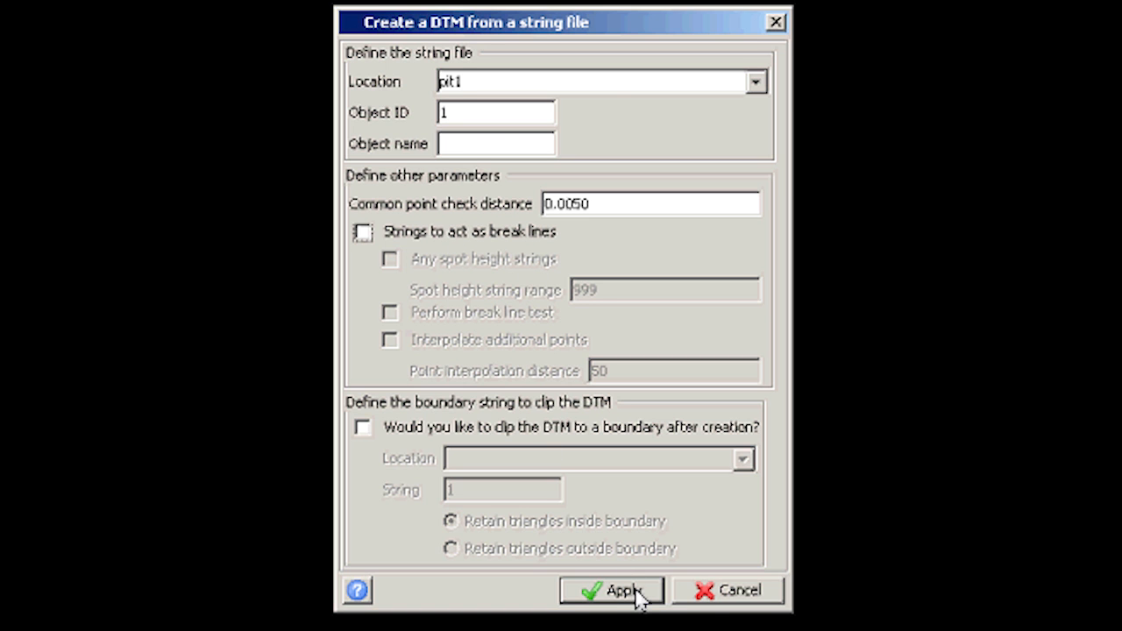
{"action": "left_click", "coordinate": [621, 589]}
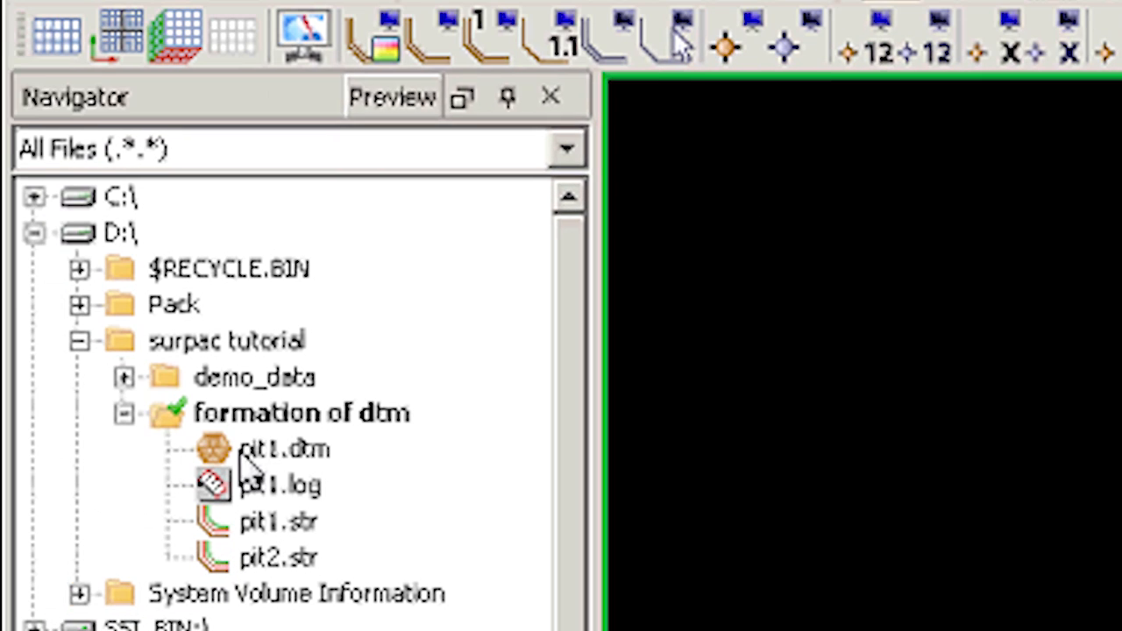
Step: Draw the rebuilt pit1.dtm surface as a pit model and answer the Draw Markers prompt
{"action": "left_click", "coordinate": [281, 449]}
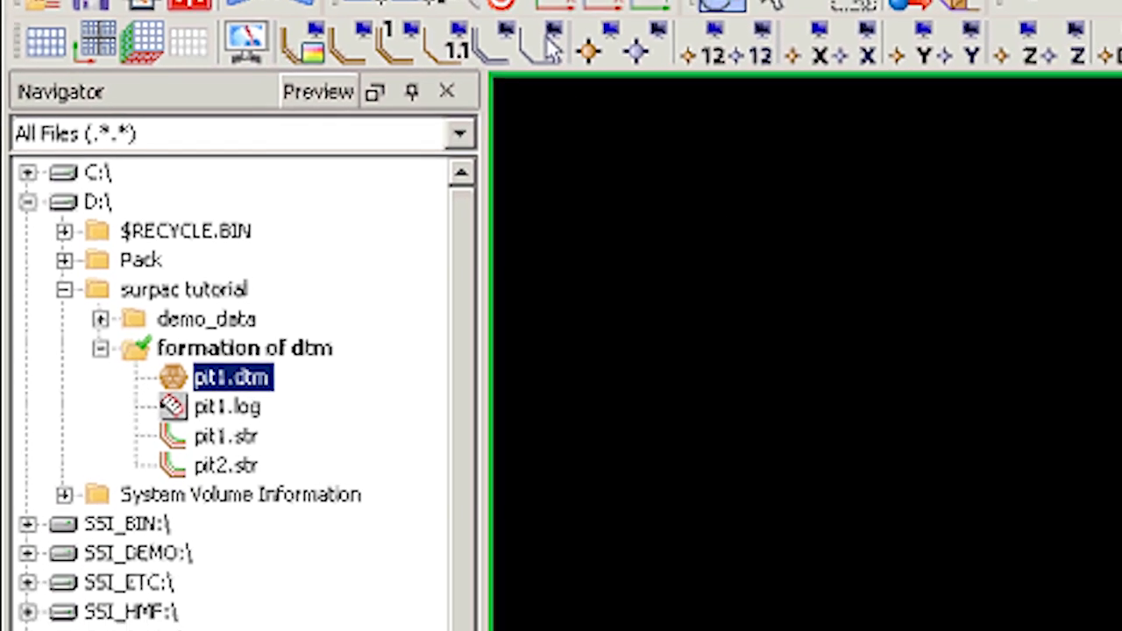
{"action": "double_click", "coordinate": [235, 377]}
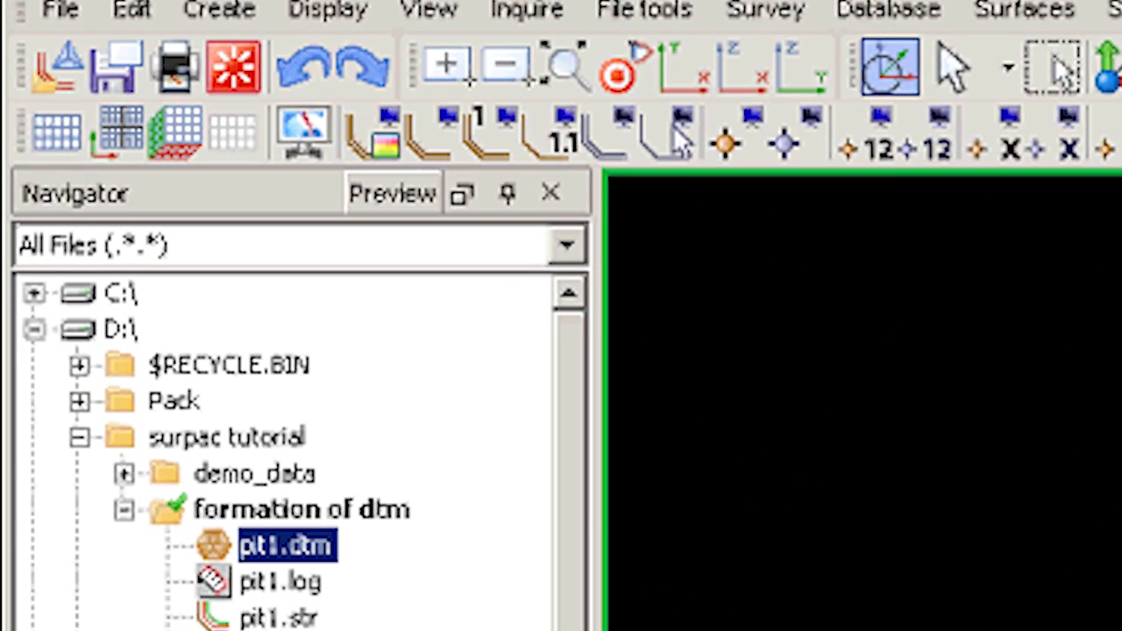
{"action": "double_click", "coordinate": [272, 544]}
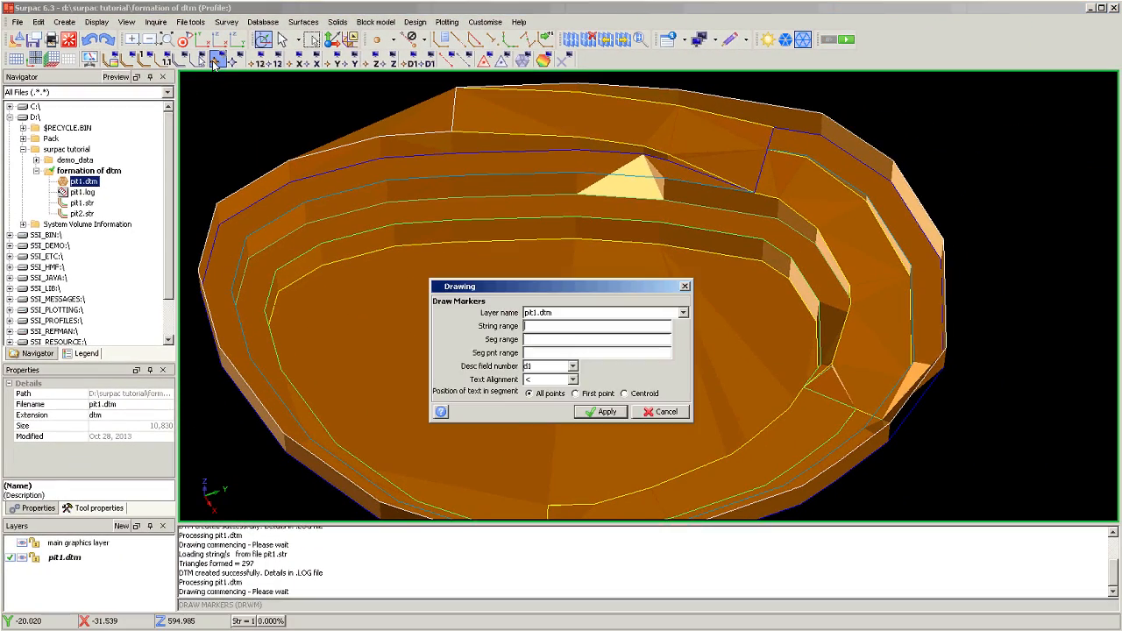
{"action": "left_click", "coordinate": [599, 412]}
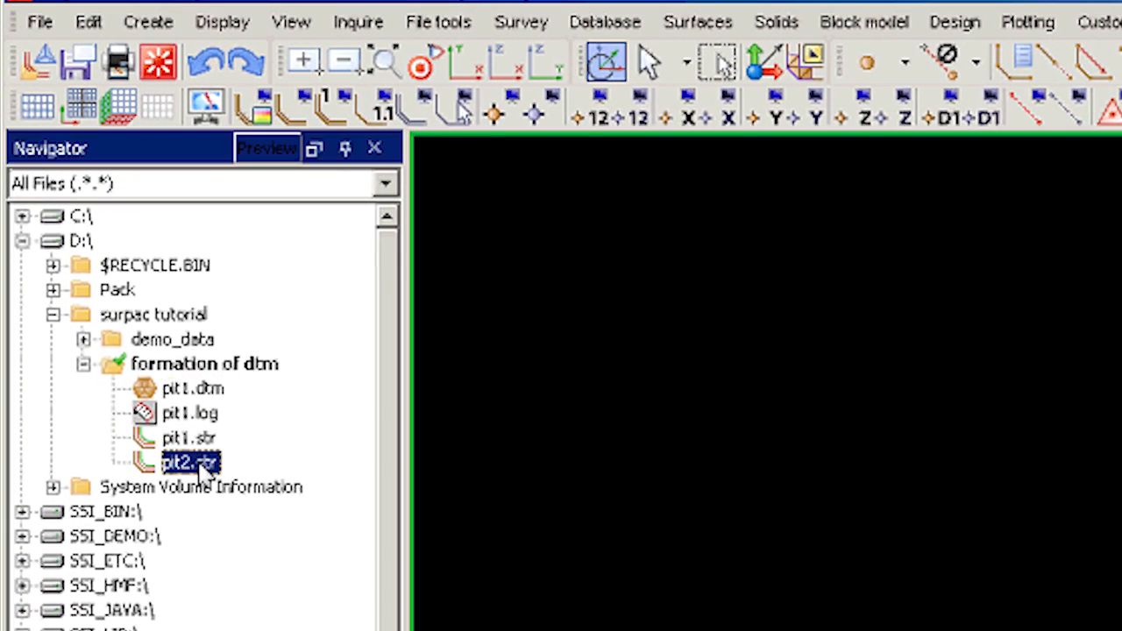
Step: Load pit2.str from the Navigator so its pit outlines show in the graphics window
{"action": "double_click", "coordinate": [191, 463]}
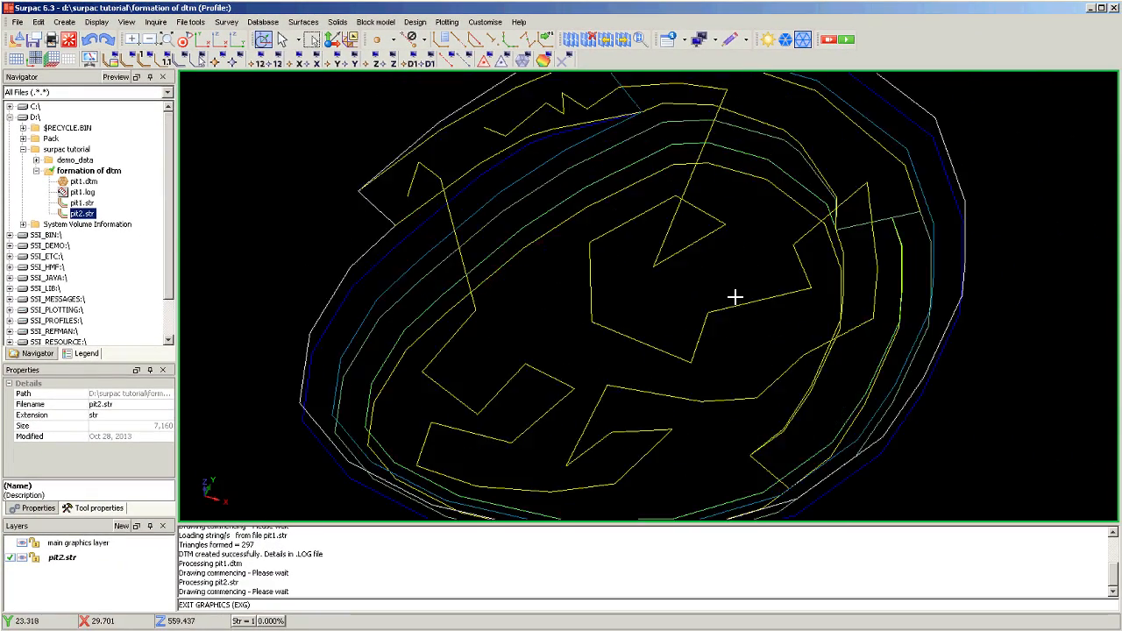
{"action": "left_click_drag", "start_coordinate": [735, 298], "coordinate": [709, 386]}
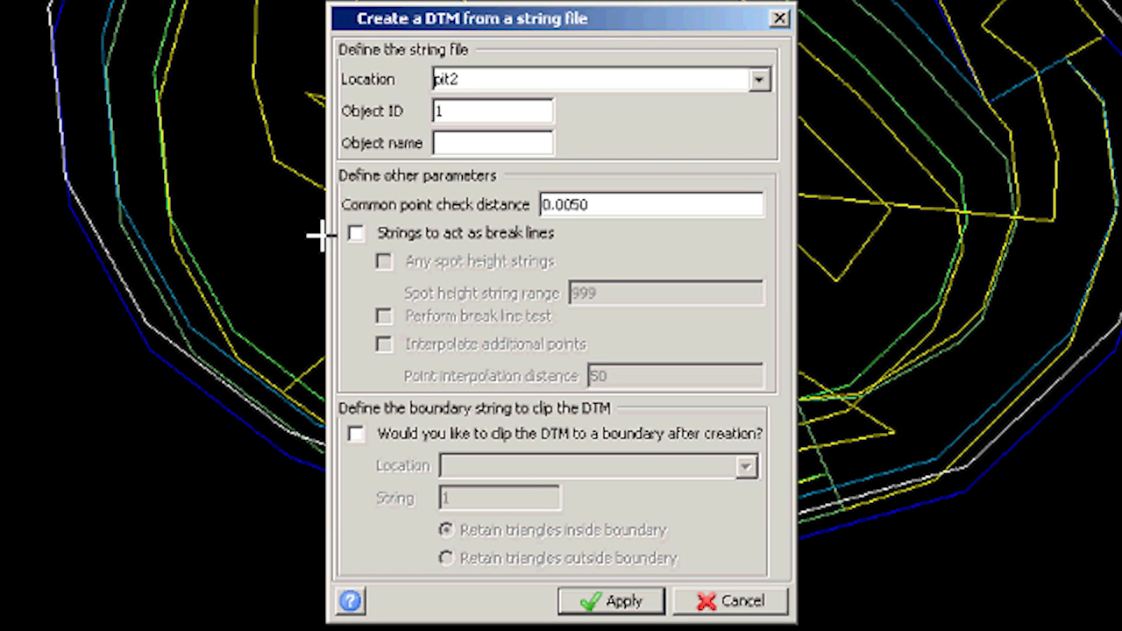
Step: Enable break lines and spot height strings for pit2 and build pit2.dtm
{"action": "left_click", "coordinate": [356, 233]}
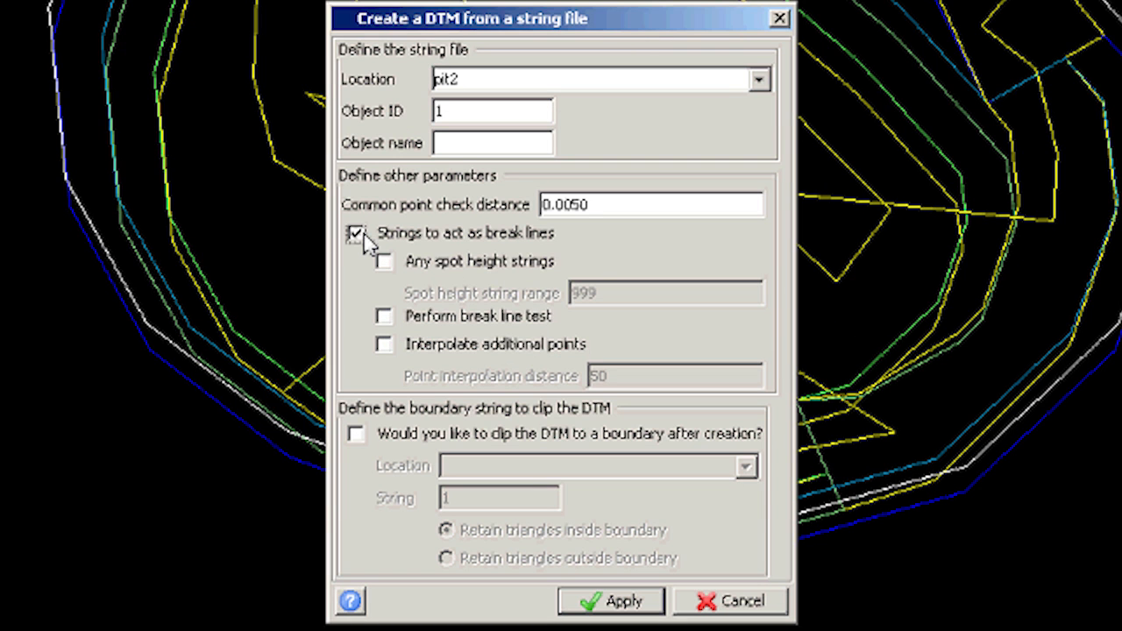
{"action": "mouse_move", "coordinate": [393, 270]}
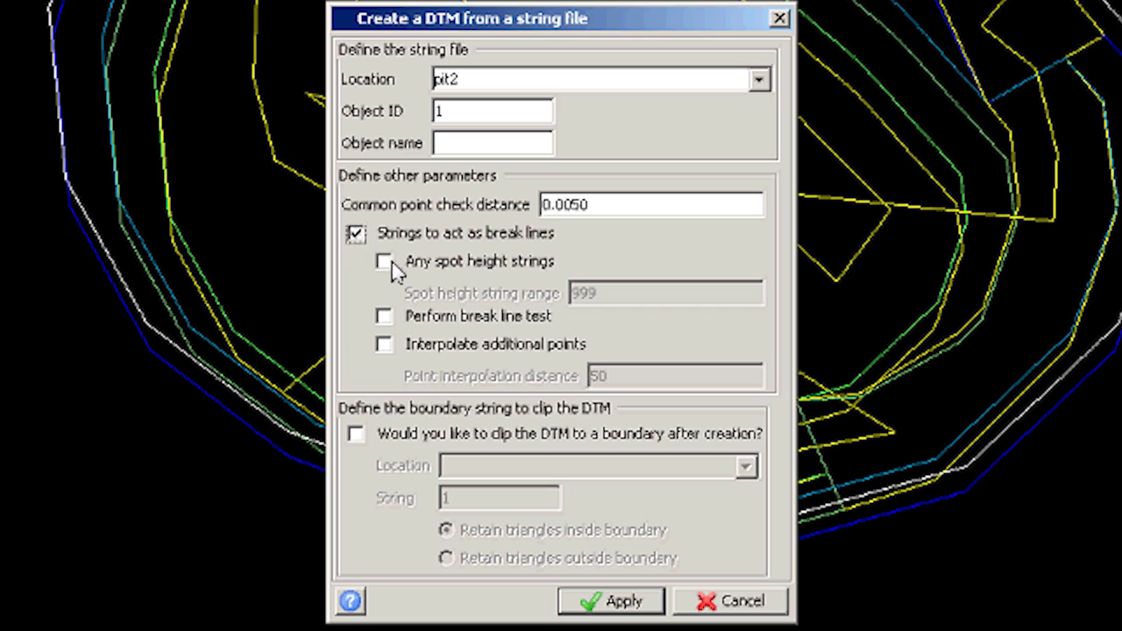
{"action": "left_click", "coordinate": [384, 261]}
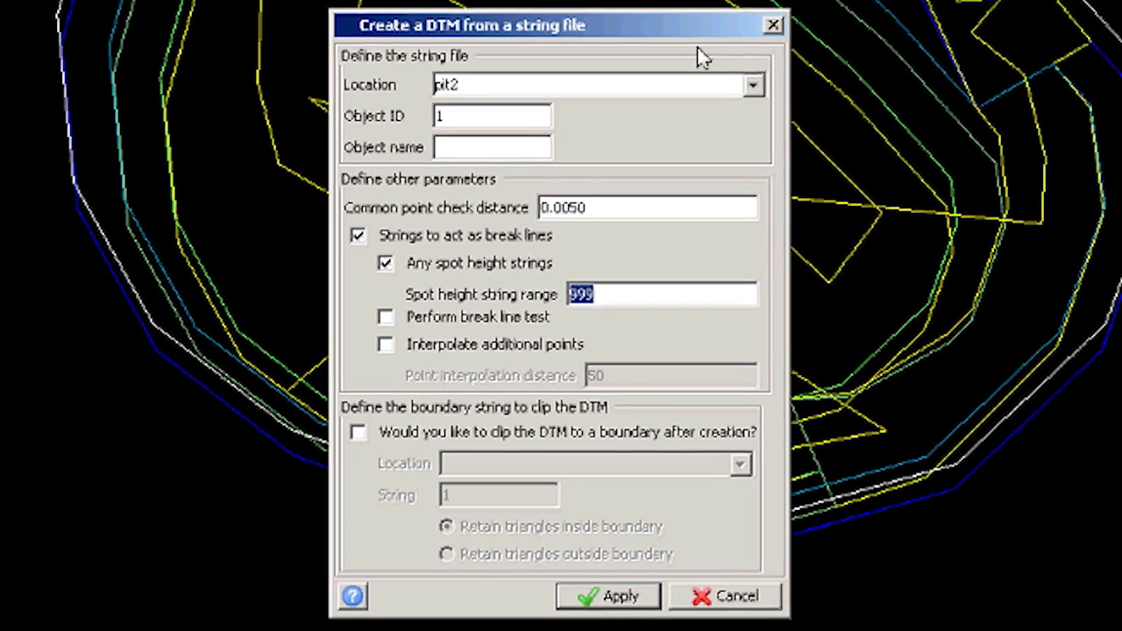
{"action": "left_click_drag", "start_coordinate": [469, 24], "coordinate": [863, 88]}
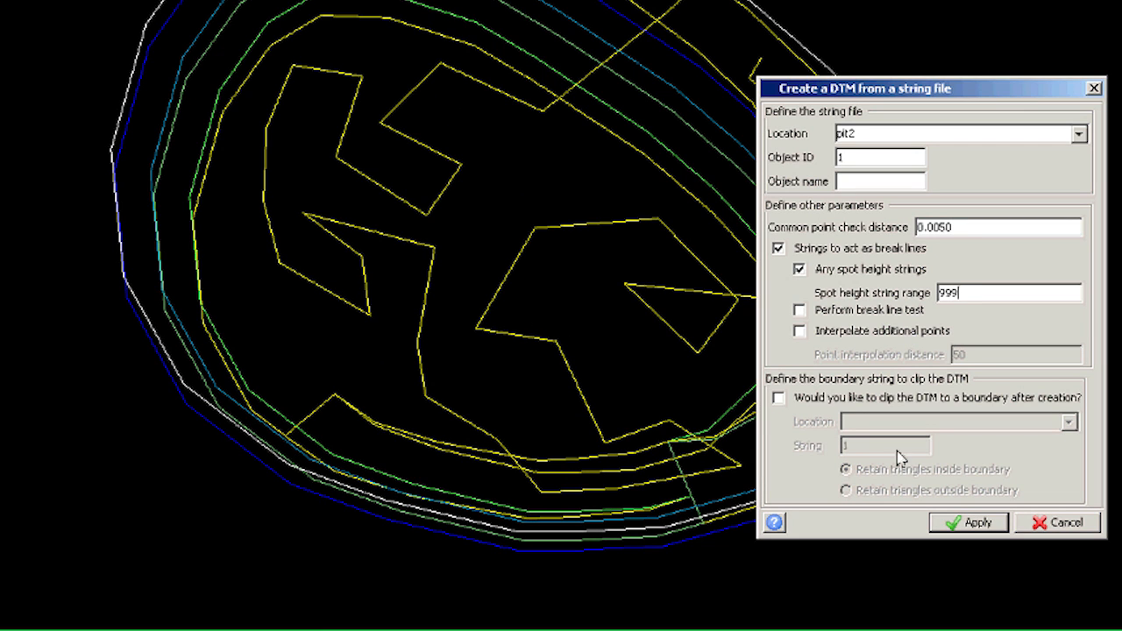
{"action": "left_click", "coordinate": [968, 522]}
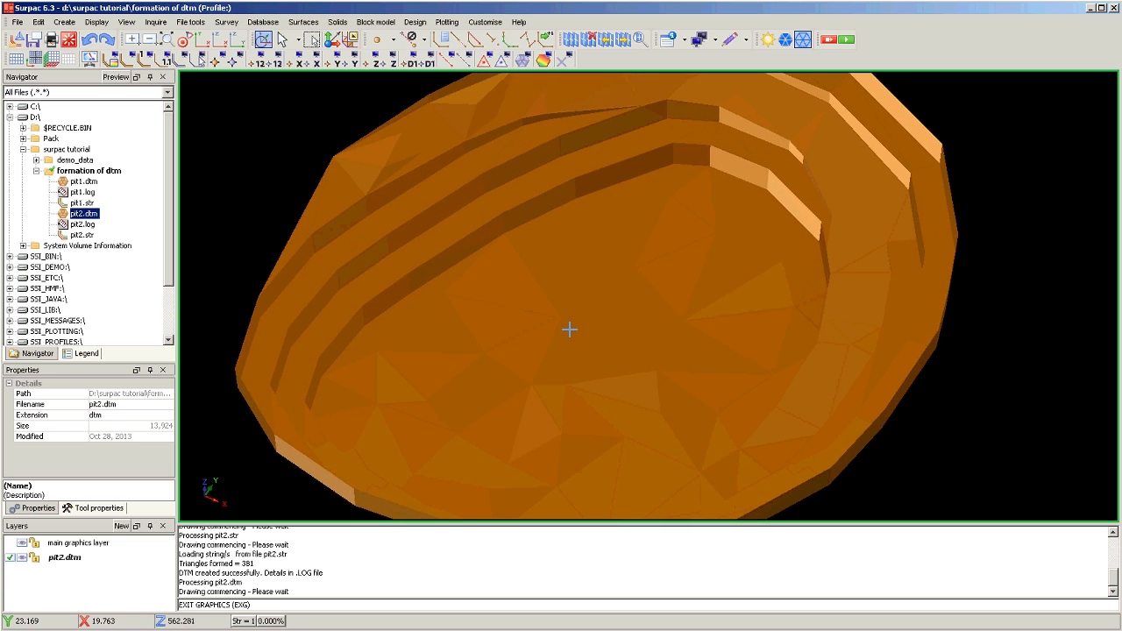
Step: Draw the pit2.dtm layer lines over the shaded pit via Display > Lines
{"action": "left_click", "coordinate": [130, 60]}
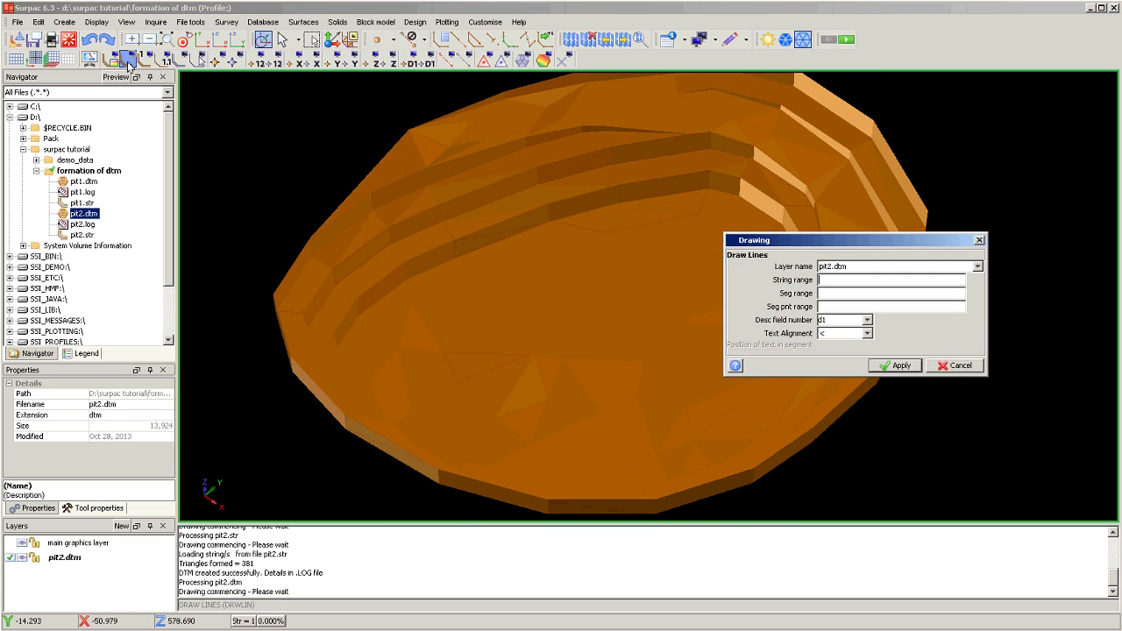
{"action": "left_click", "coordinate": [894, 366]}
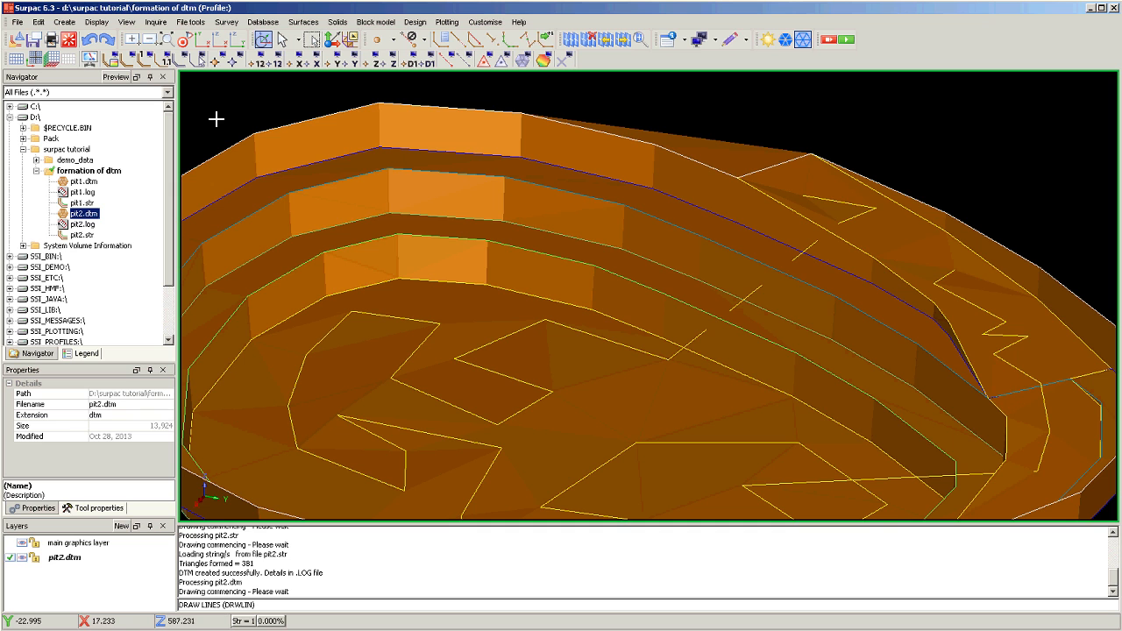
{"action": "left_click", "coordinate": [143, 60]}
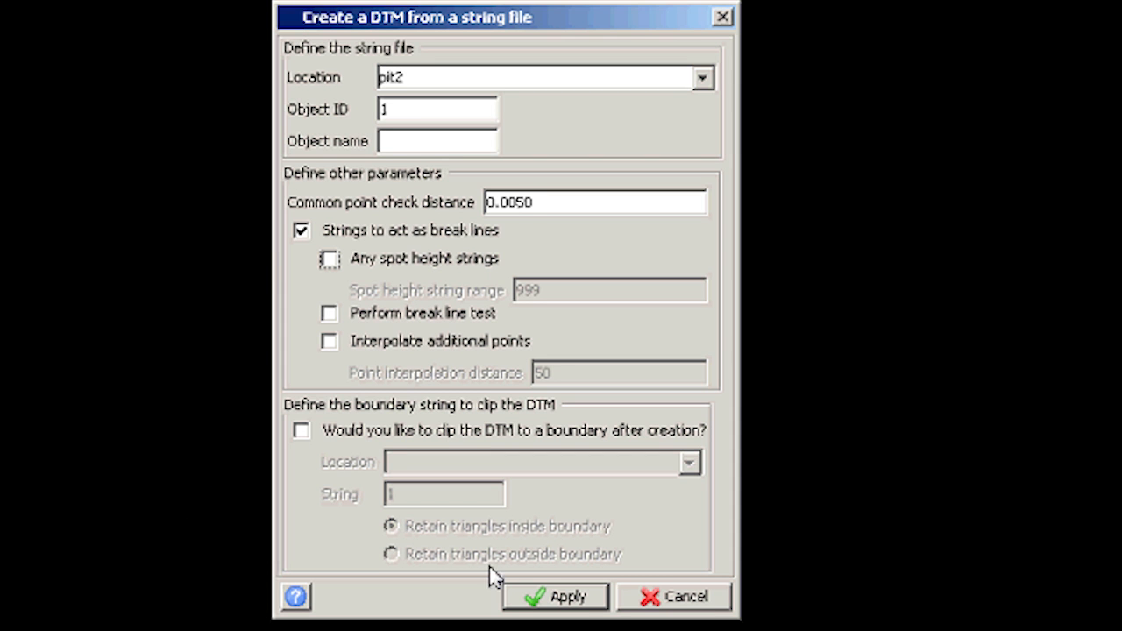
Step: Rebuild pit2.dtm without spot heights, producing the 381-triangle report
{"action": "left_click", "coordinate": [554, 596]}
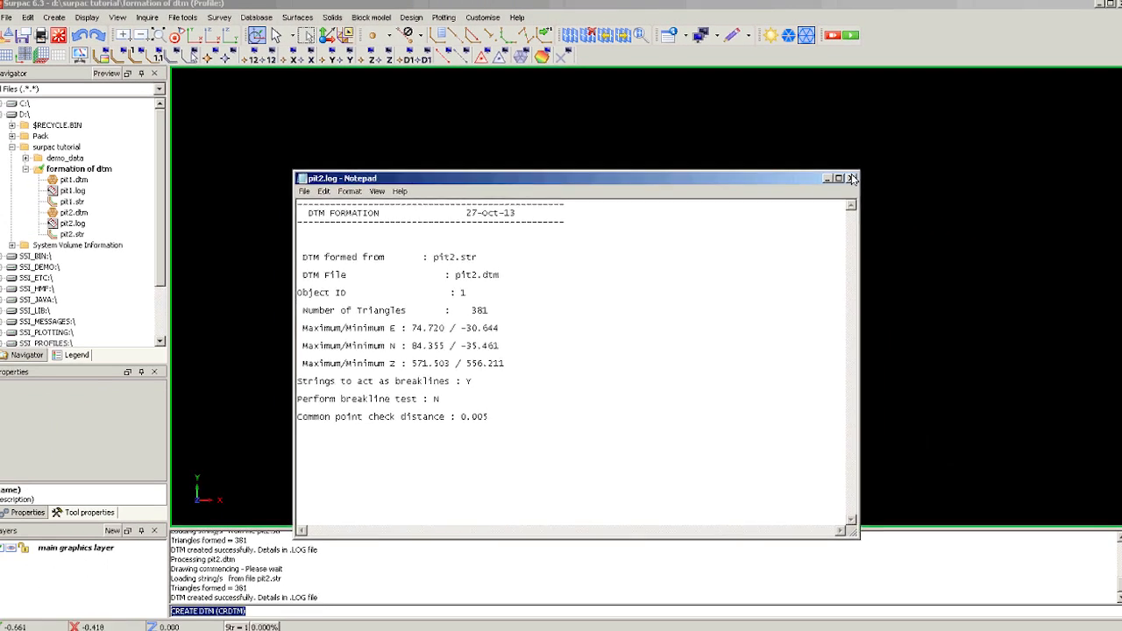
Step: Close the pit2.log report and draw the rebuilt pit2.dtm as an orange shaded pit
{"action": "left_click", "coordinate": [852, 179]}
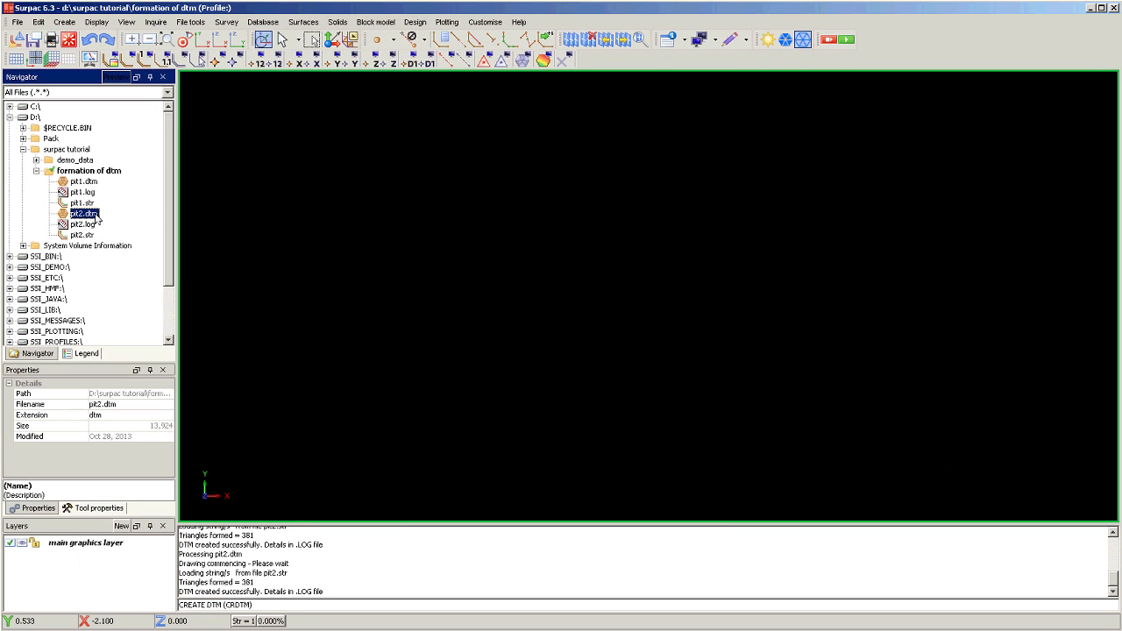
{"action": "double_click", "coordinate": [79, 212]}
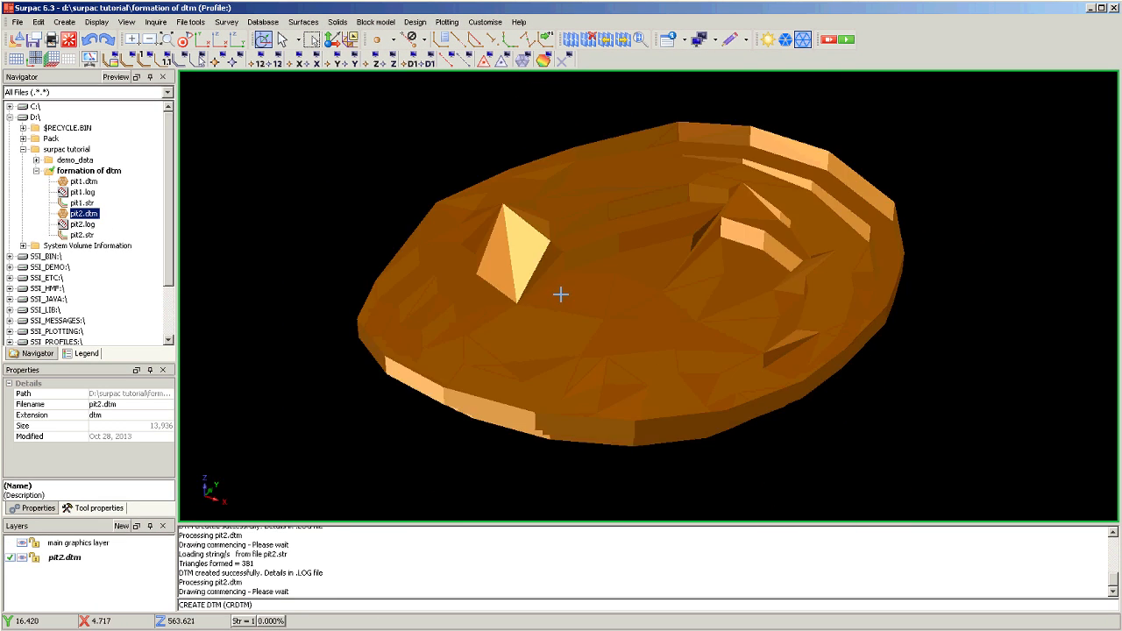